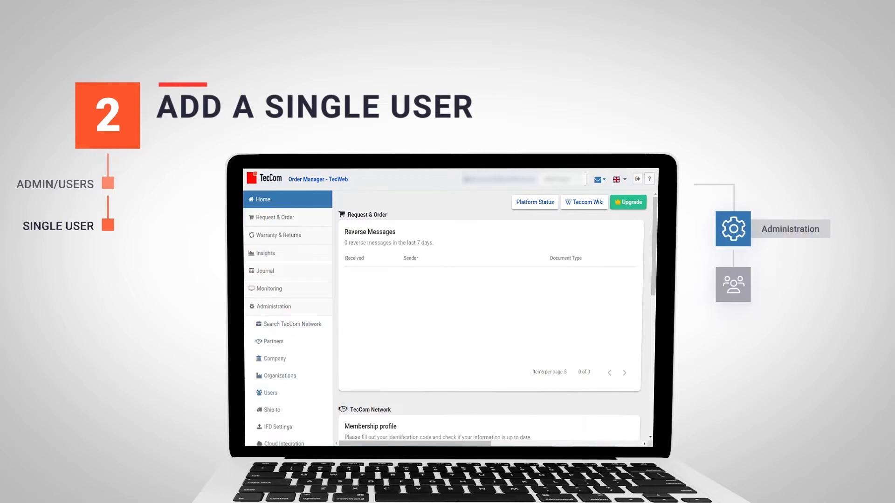
Step: Go to the Users list under Administration and begin adding a new user
click(270, 393)
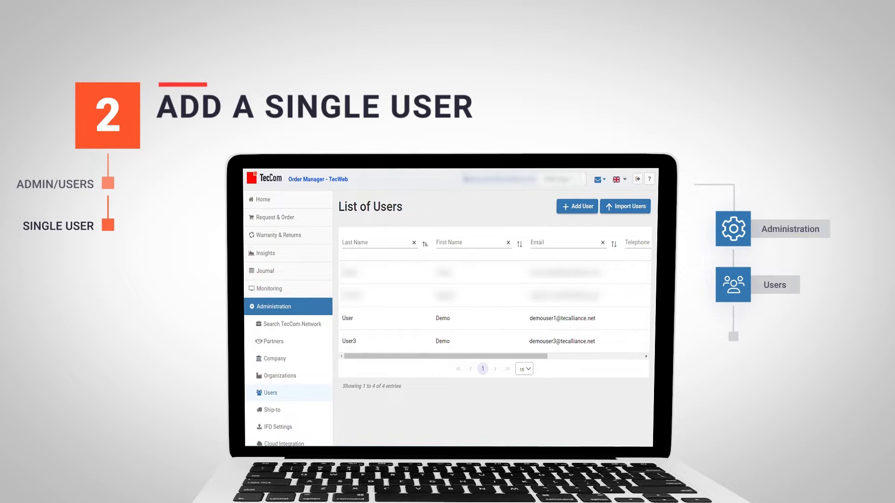
click(575, 205)
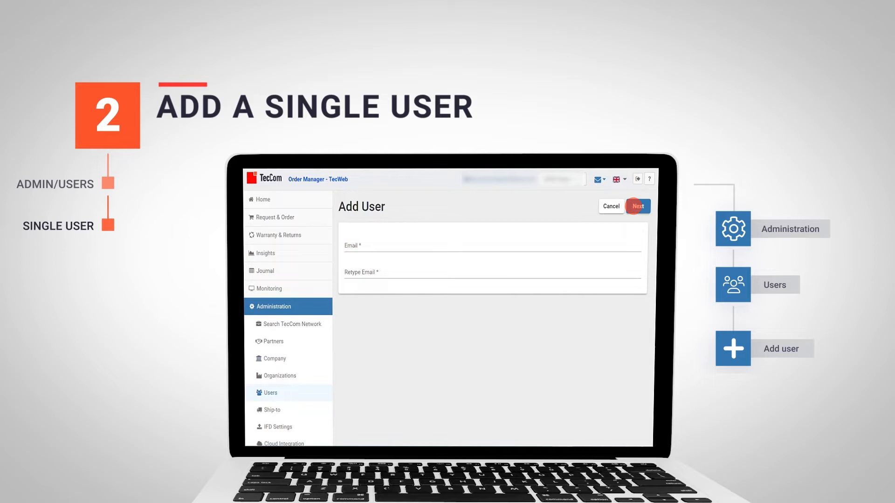
Step: Continue past the email step to the user details form
click(637, 206)
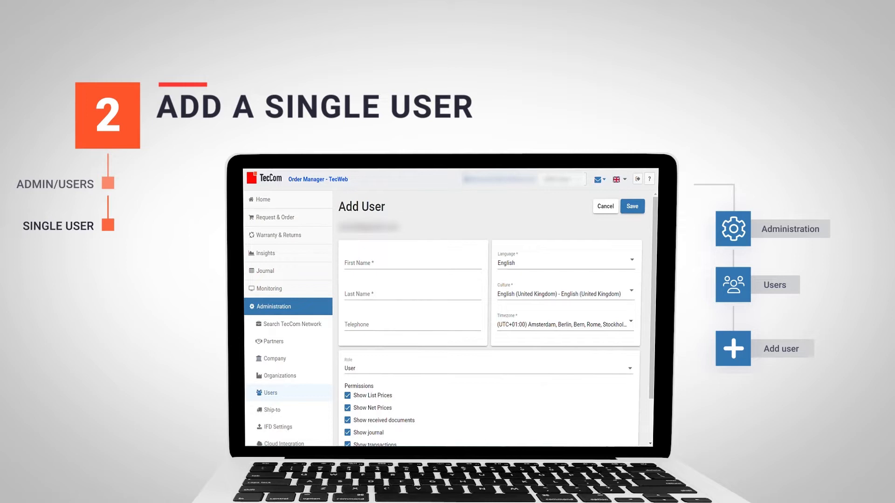
Step: Assign the new user the Administrator role before saving
scroll(down, 3)
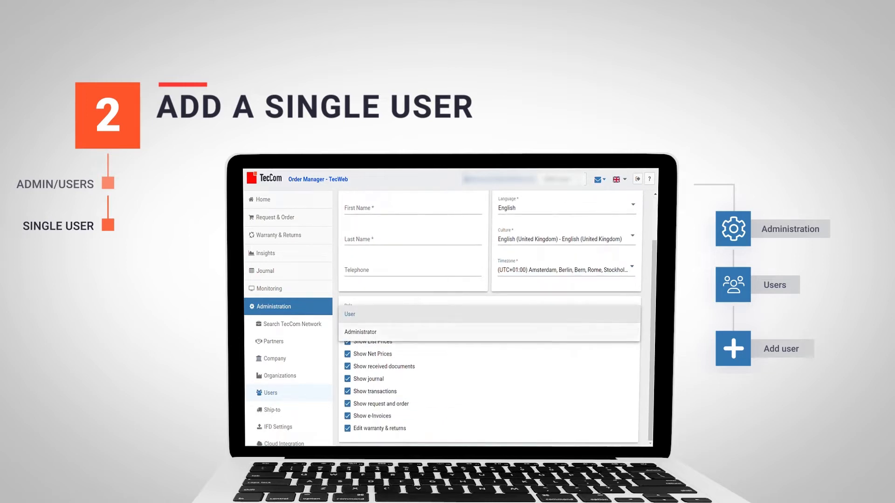
click(361, 332)
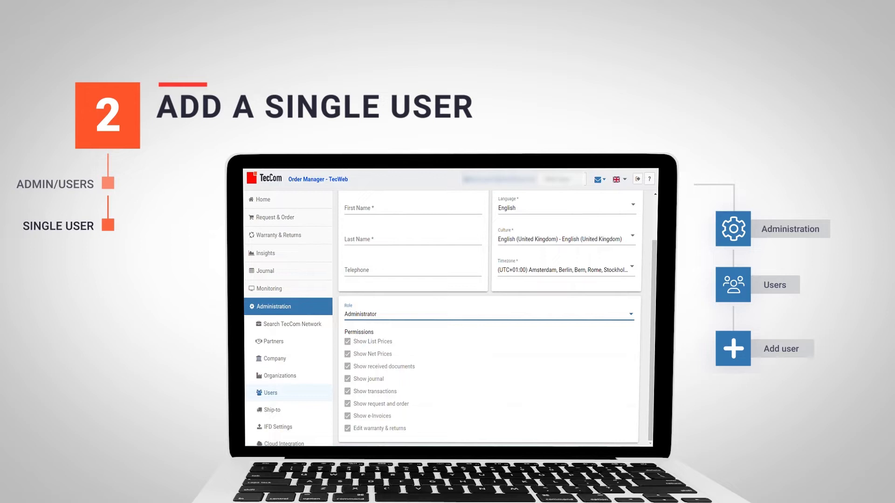
click(487, 313)
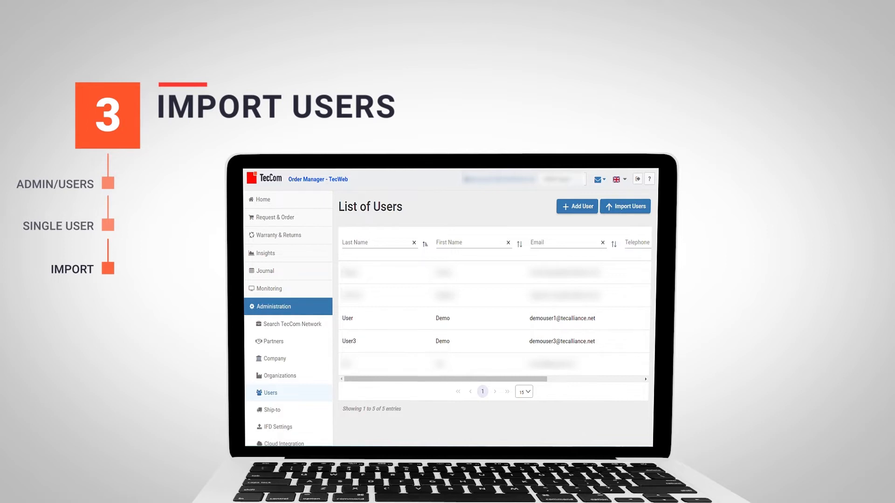
Step: Download a user import CSV template and choose UserImportTemplate_DE (2).csv as the import file
click(625, 206)
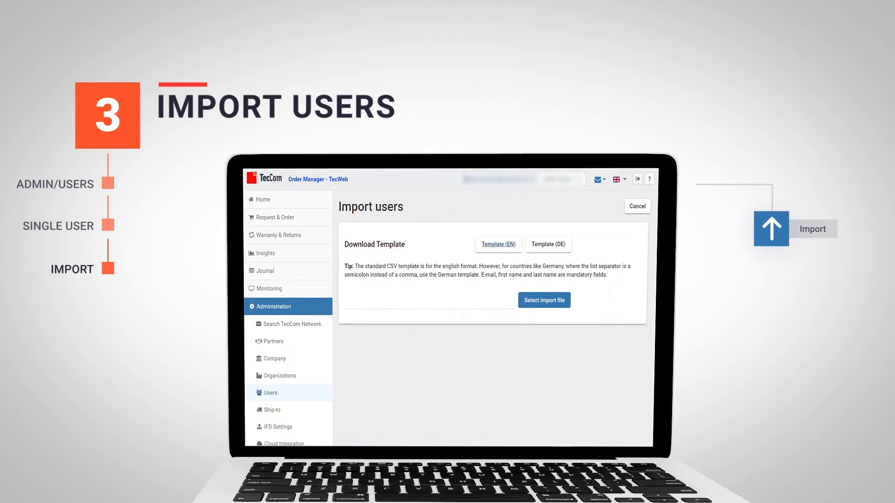
click(497, 244)
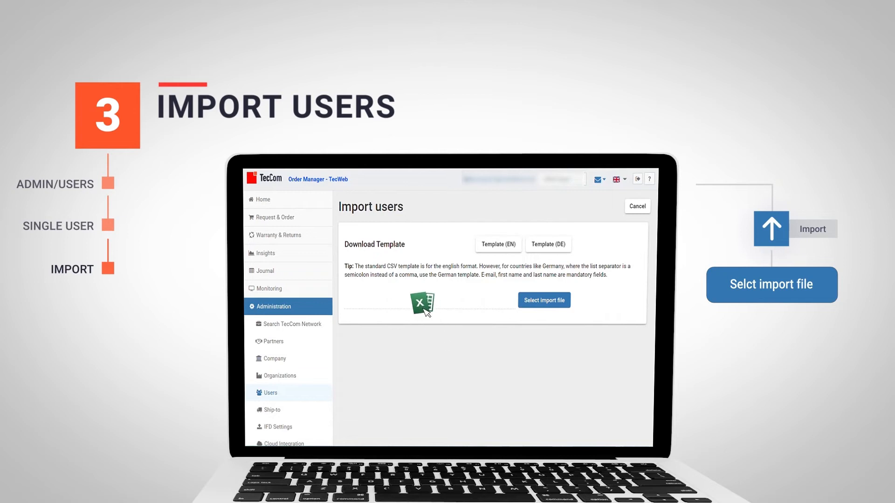
click(543, 300)
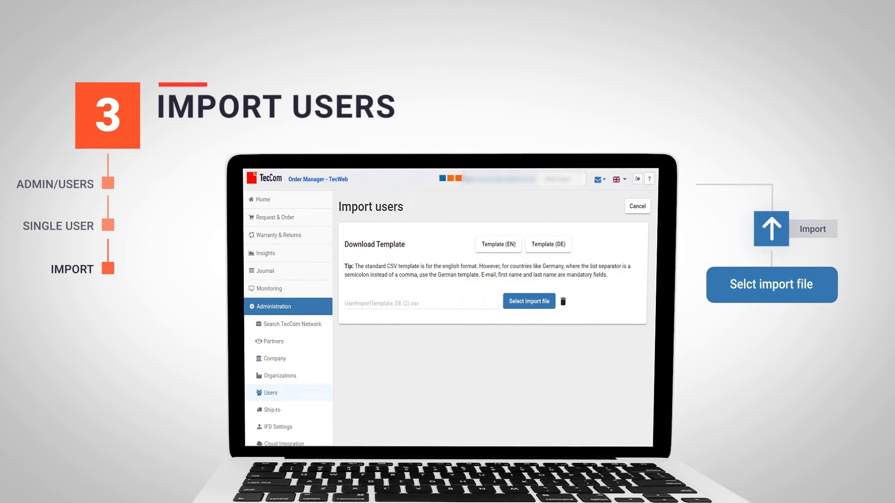
Step: Upload the German CSV, review the user settings and save to import its four users
click(528, 301)
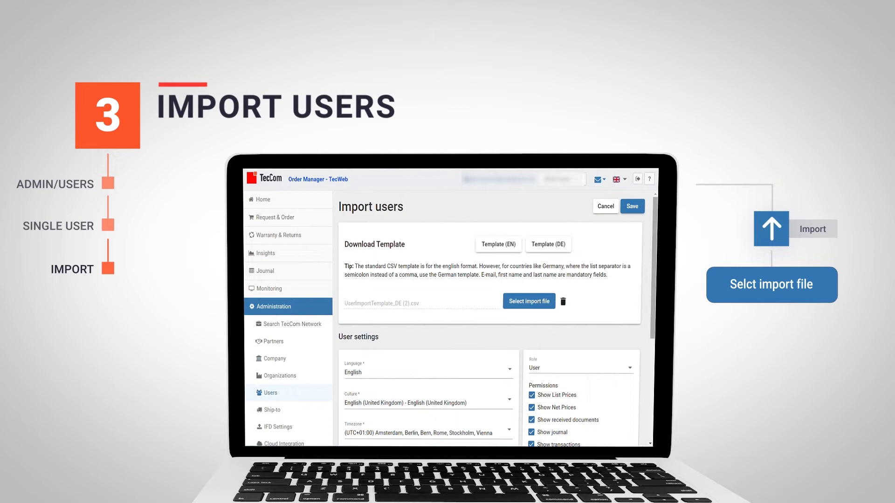
scroll(down, 3)
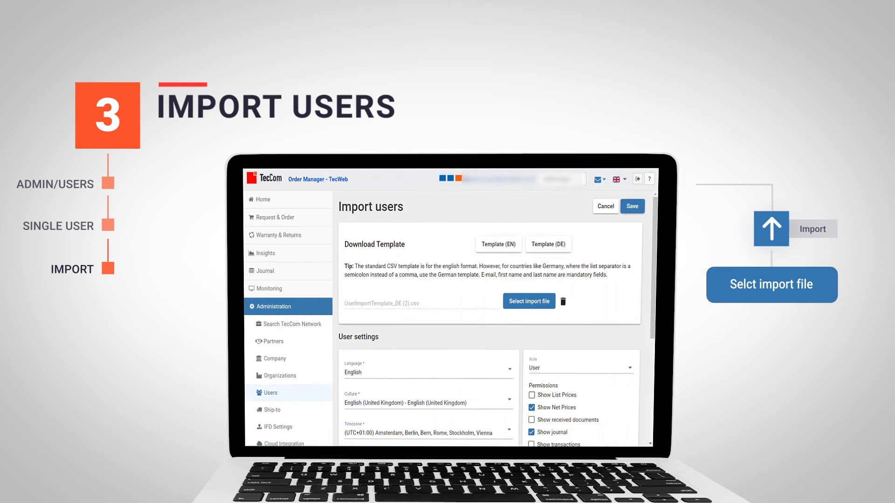
click(632, 206)
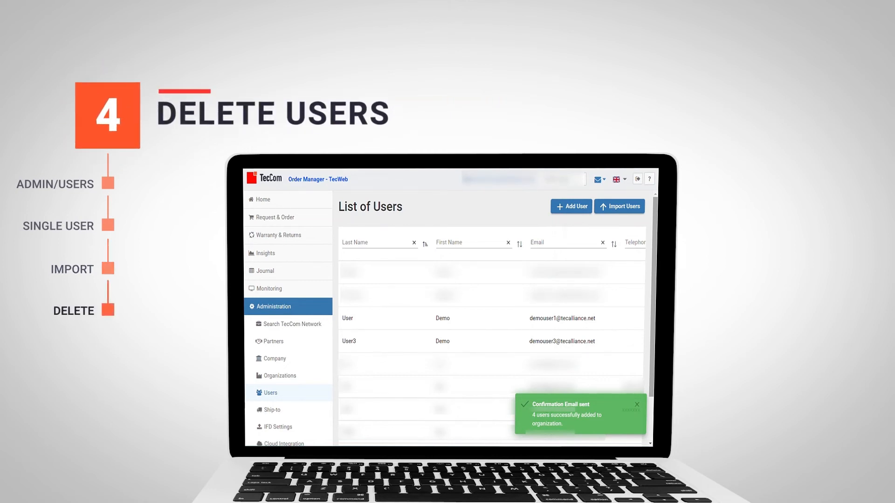
Step: Return home, then reach the Users list again through Administration
click(262, 199)
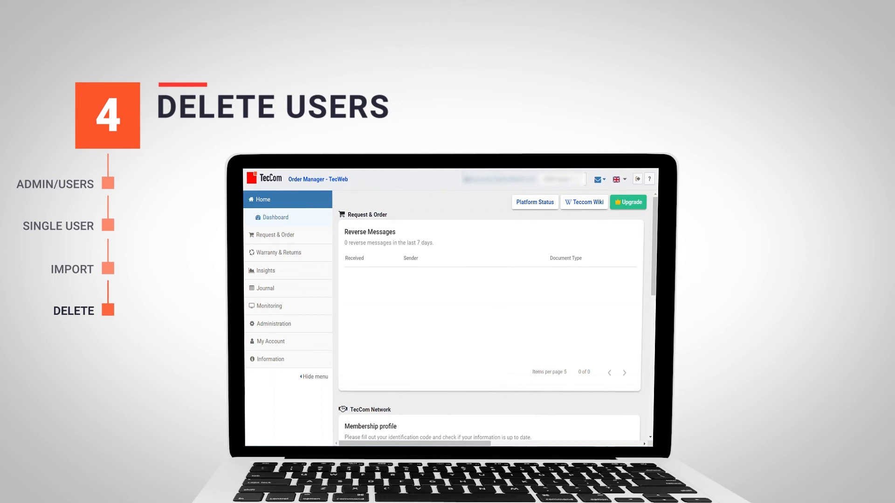
click(287, 324)
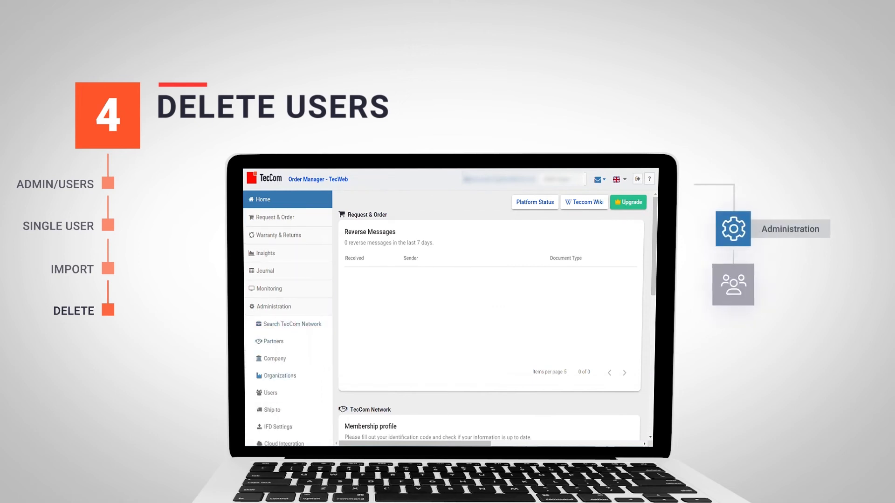
click(269, 393)
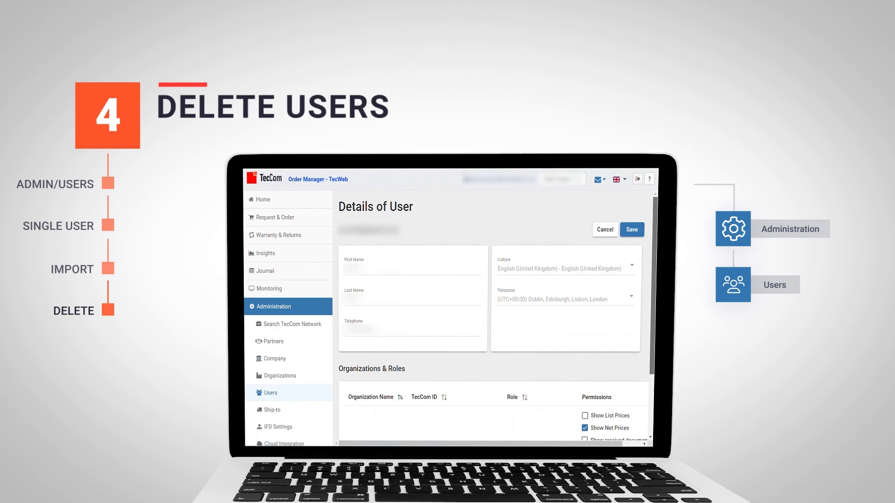
Step: Remove the user from organization DEMO Buyer 1 and confirm the warning
scroll(down, 3)
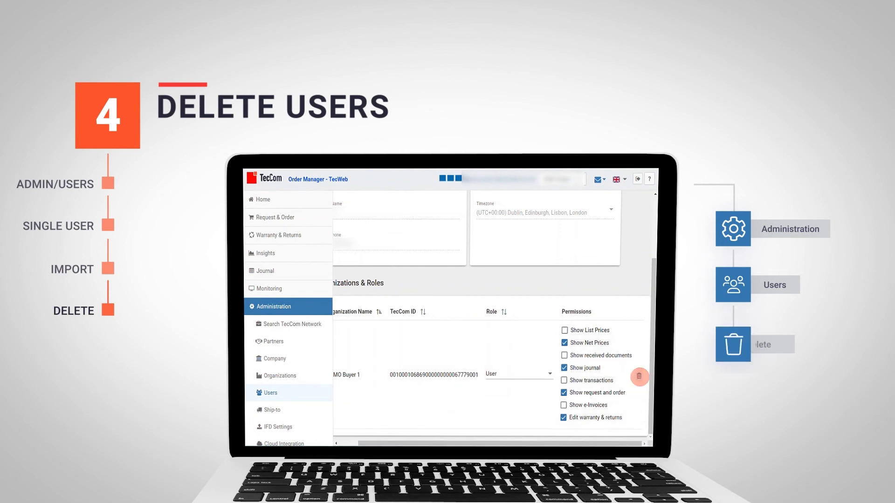
click(639, 376)
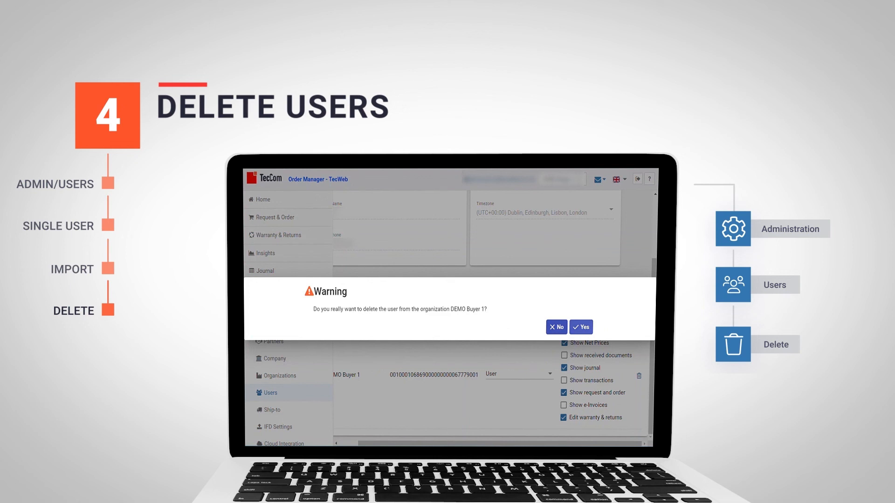
click(580, 327)
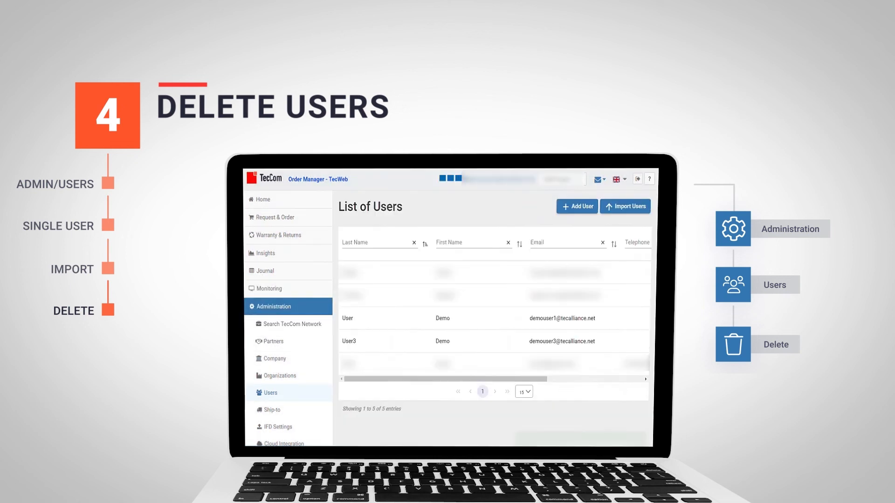